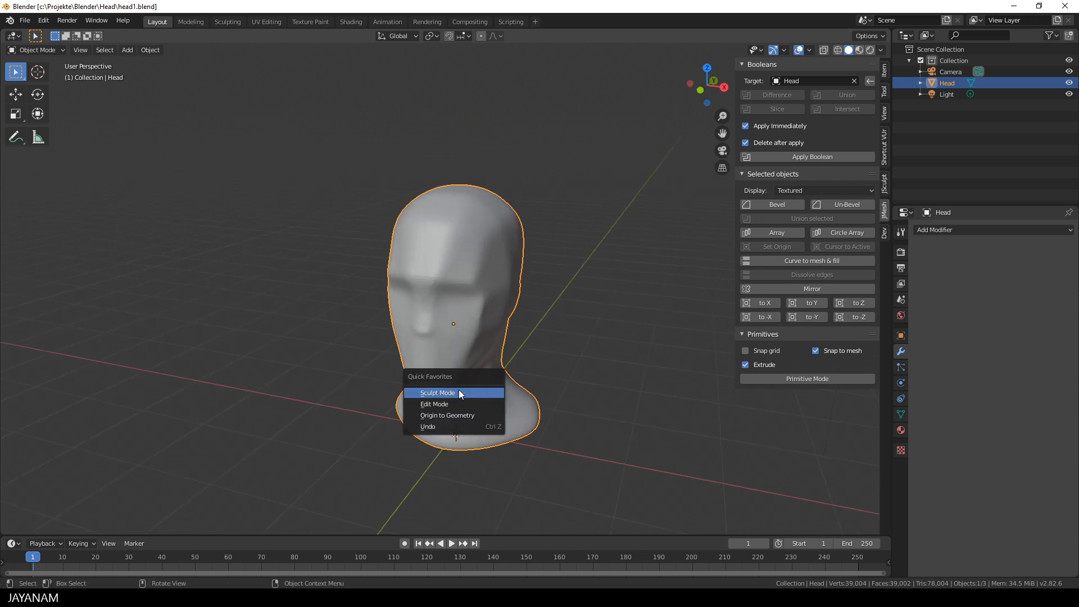
# Put the Head object into Sculpt Mode via Quick Favorites, with the Grab brush active
pyautogui.click(438, 392)
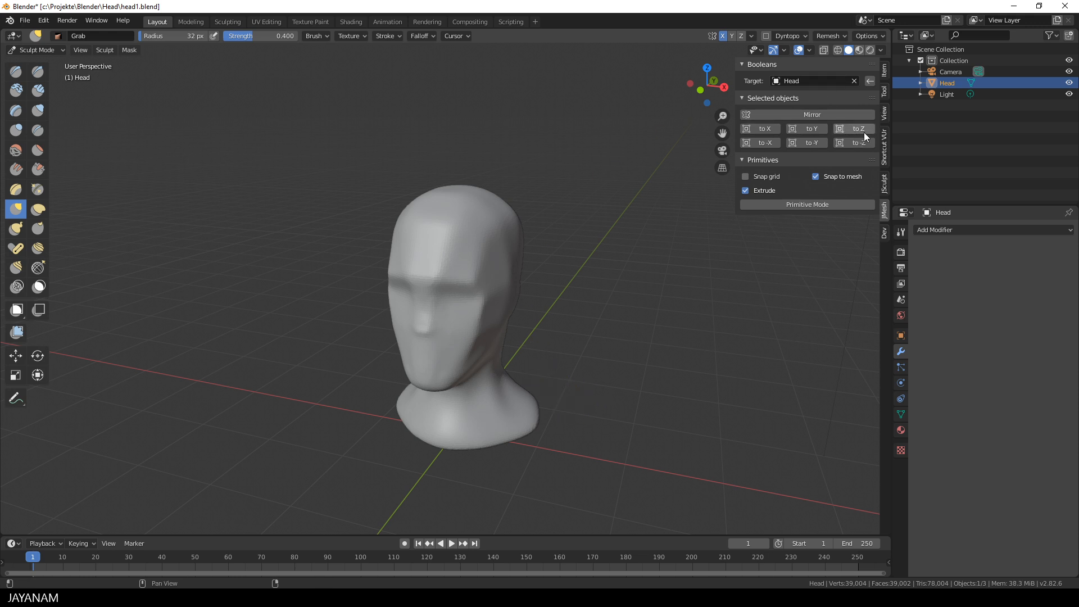
pyautogui.moveTo(805, 204)
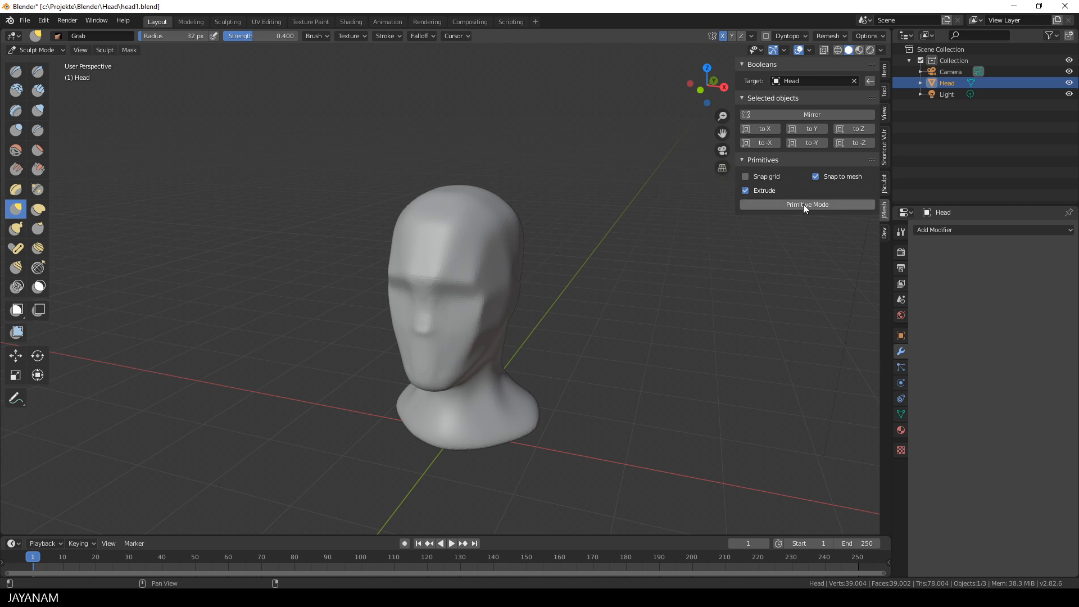
# Start the polyline primitive tool and place outline points on the face
pyautogui.click(806, 204)
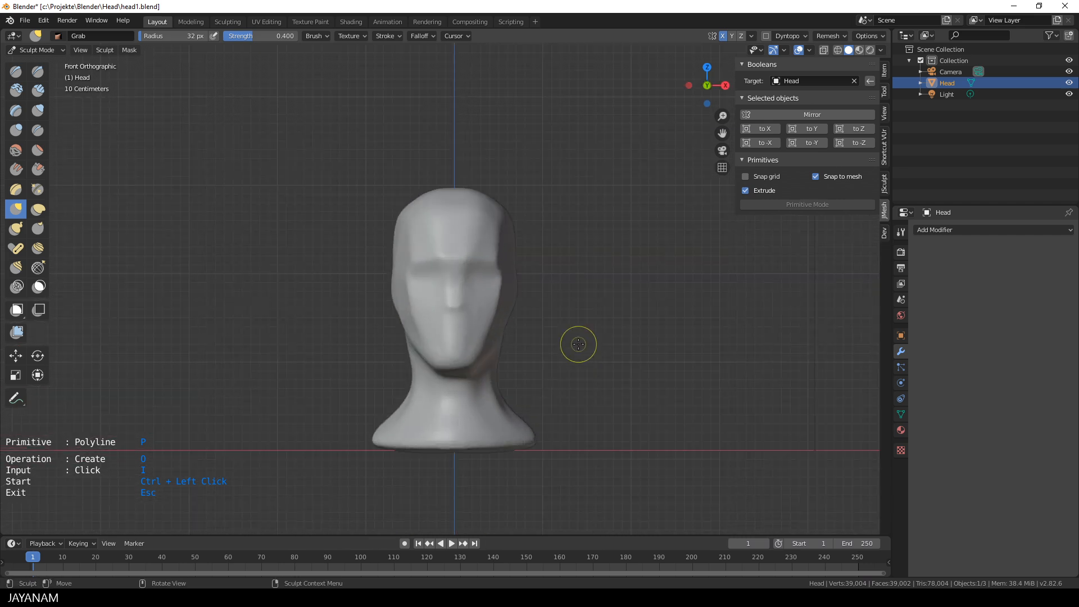
pyautogui.moveTo(75, 470)
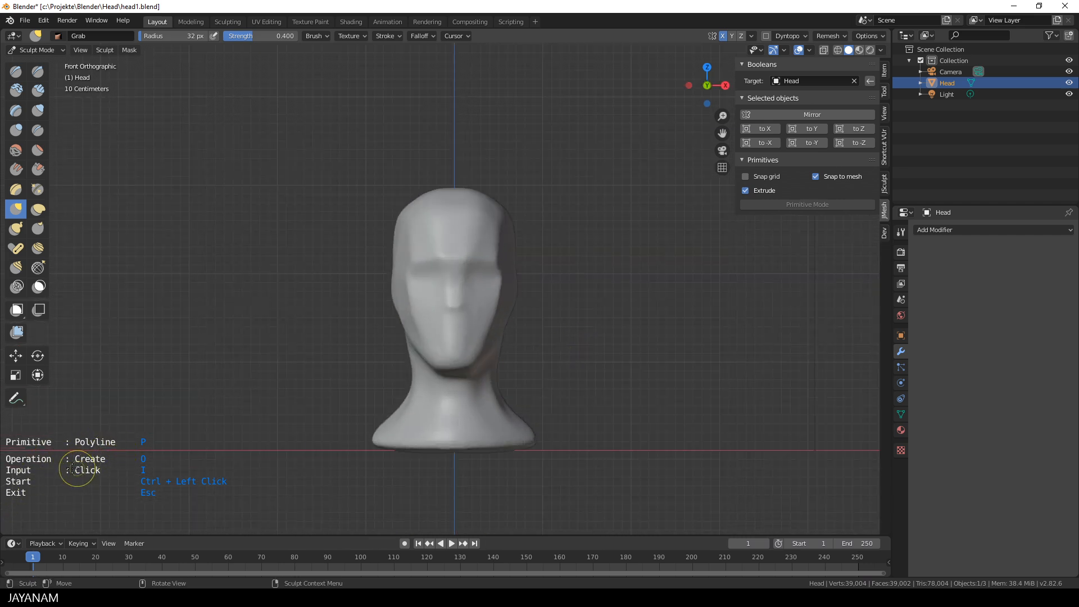
pyautogui.moveTo(471, 281)
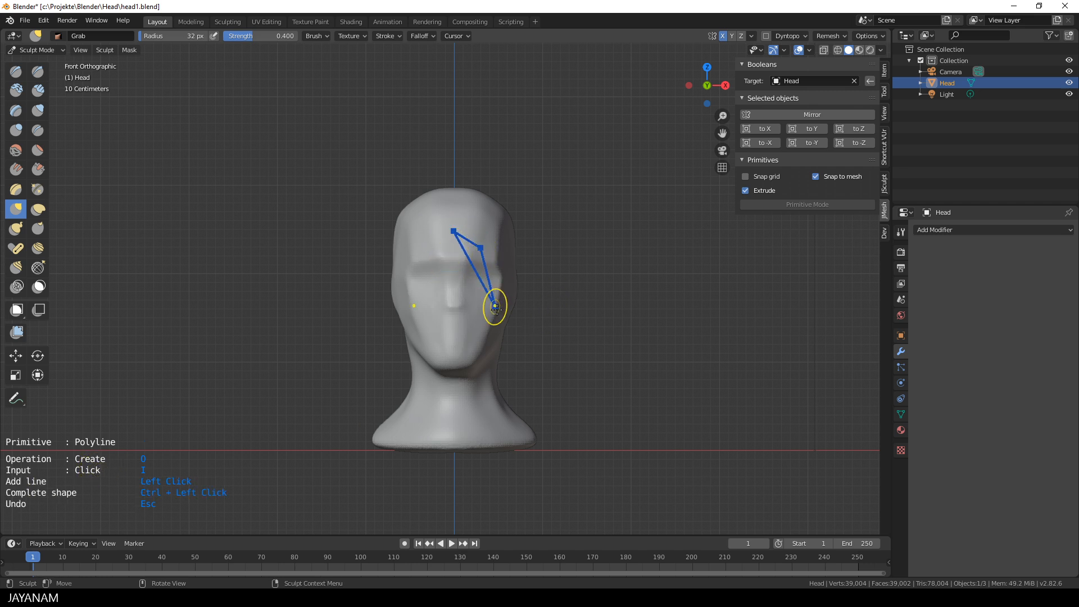
pyautogui.click(430, 347)
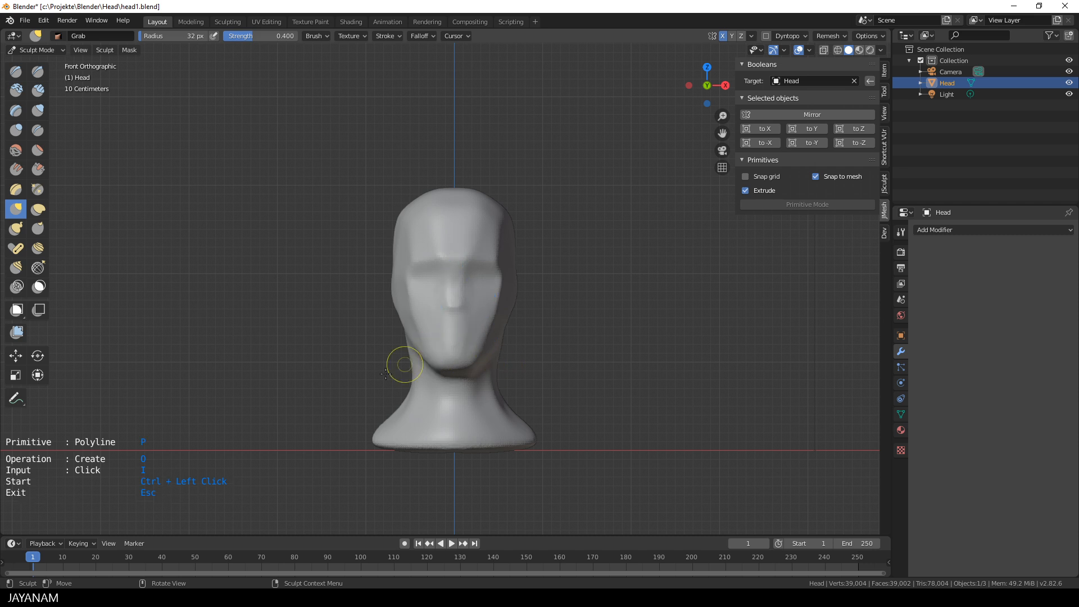
pyautogui.moveTo(258, 453)
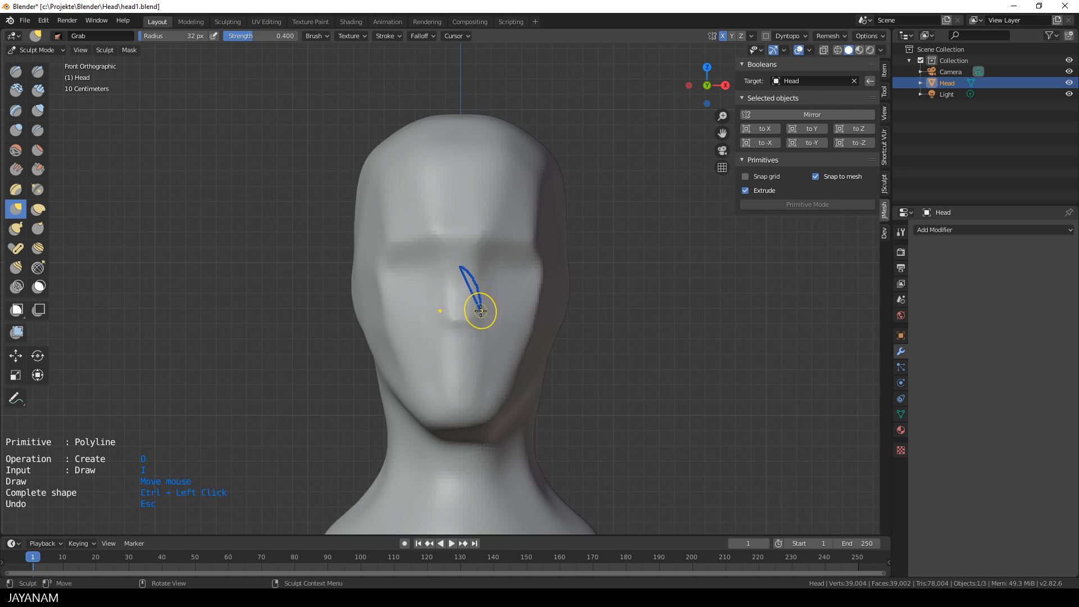
pyautogui.moveTo(468, 329)
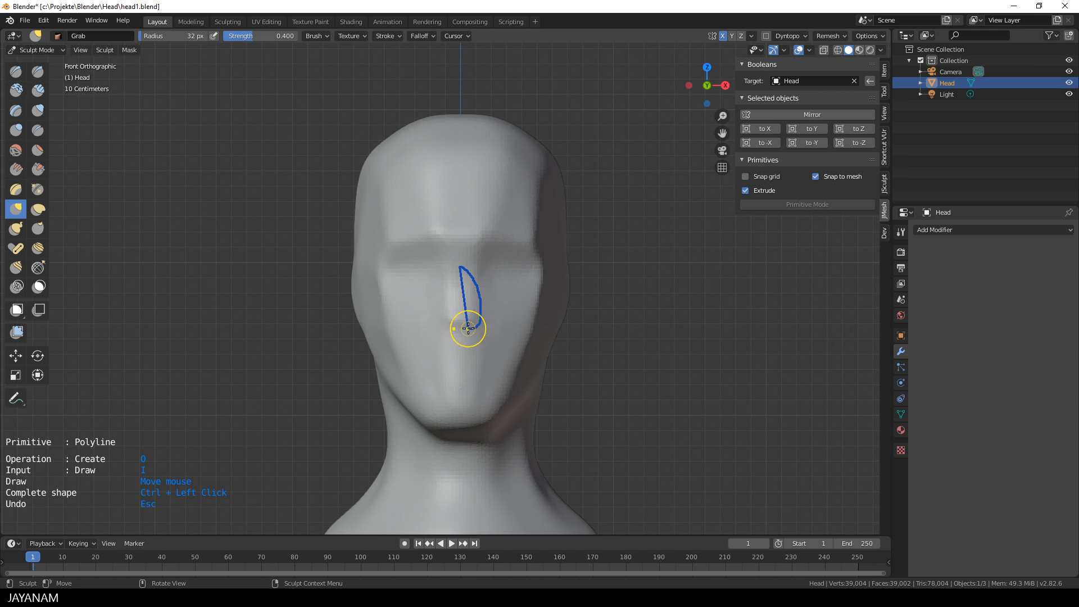
pyautogui.moveTo(459, 329)
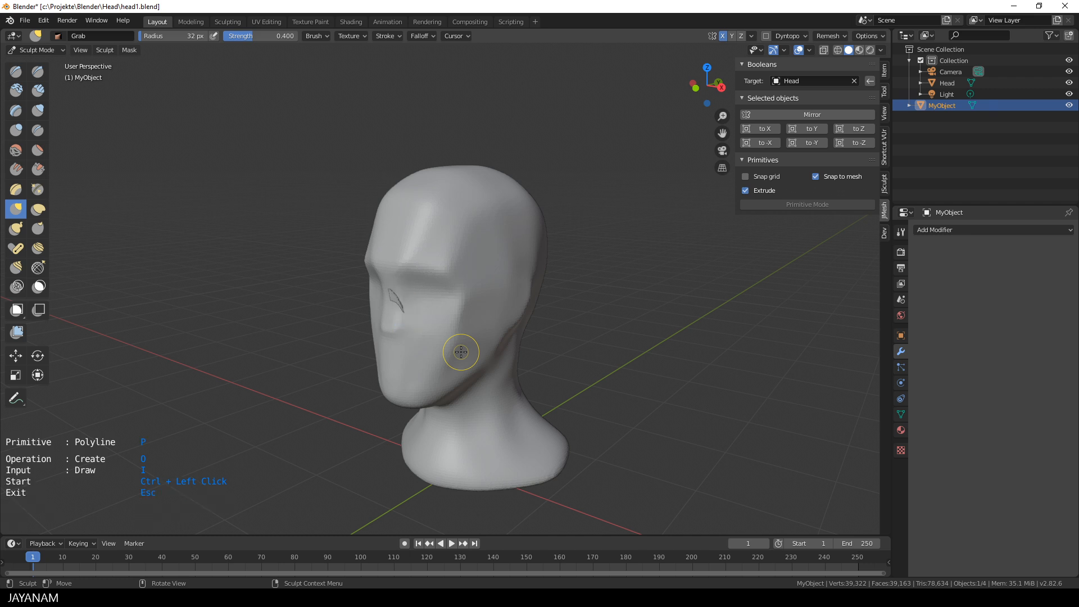
pyautogui.moveTo(669, 141)
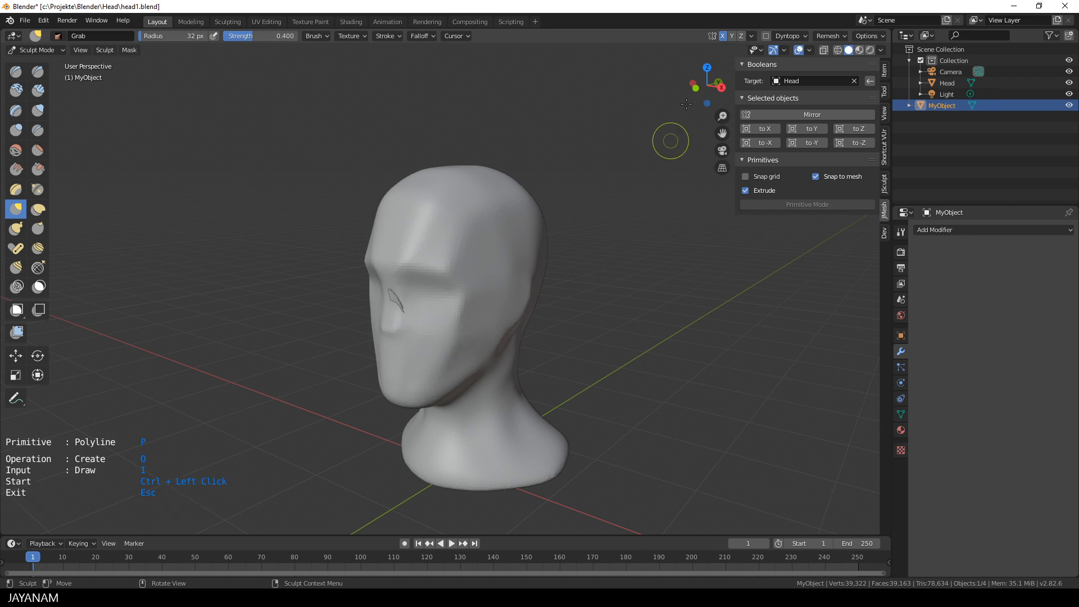
pyautogui.moveTo(40, 372)
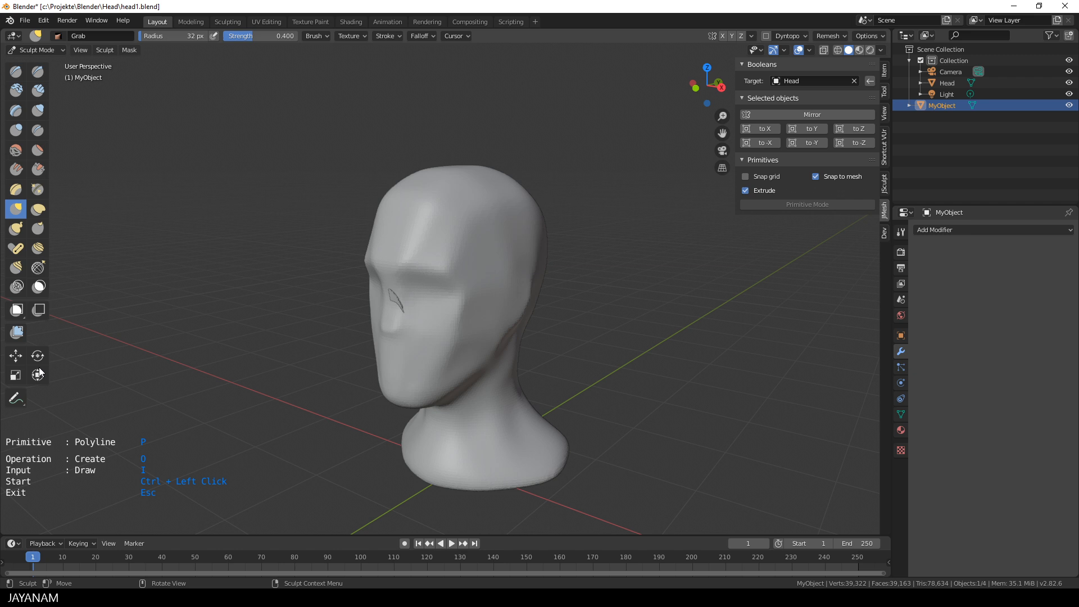
# Switch the nose piece MyObject to the combined move, rotate and scale gizmo
pyautogui.click(37, 375)
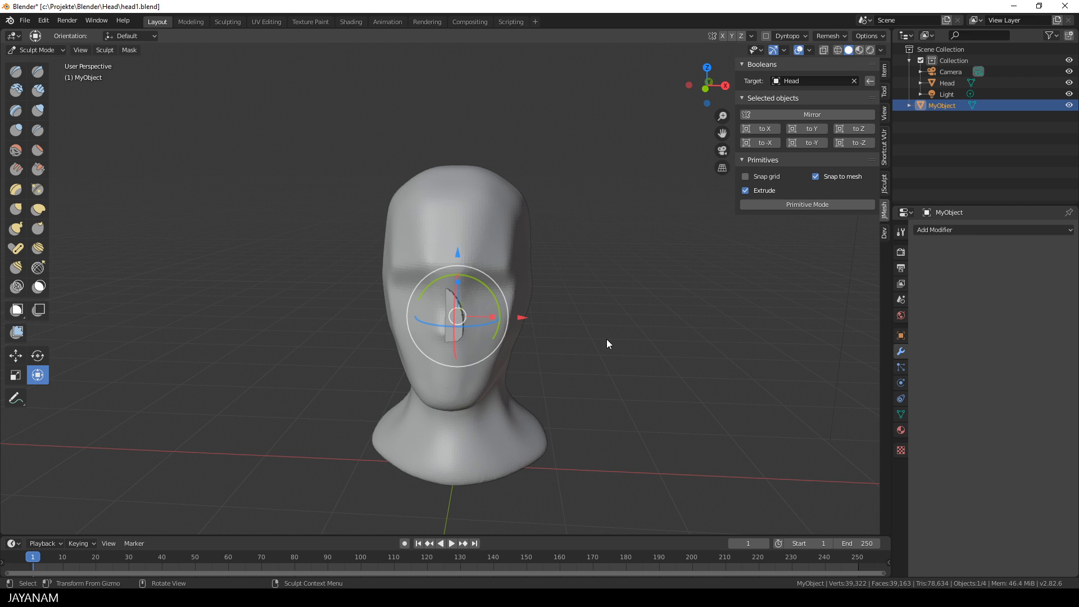
pyautogui.moveTo(805, 114)
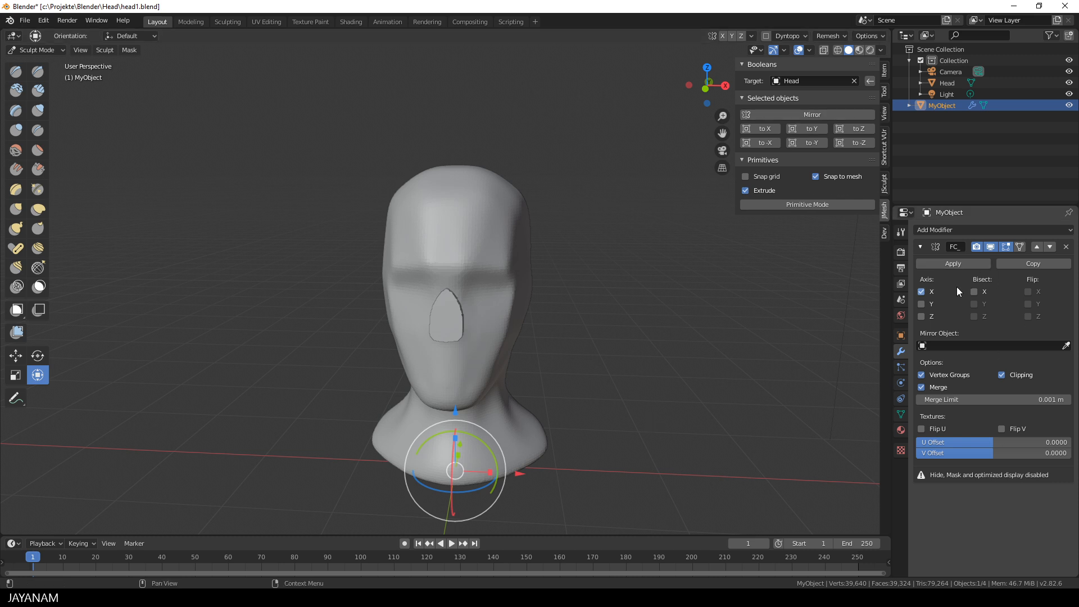
pyautogui.moveTo(581, 411)
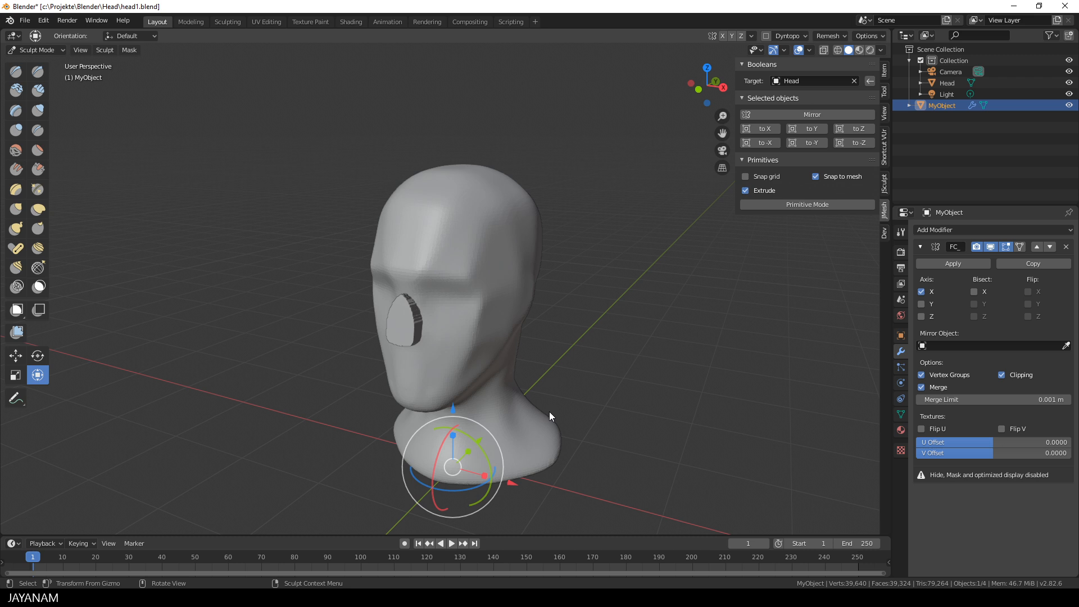
pyautogui.moveTo(887, 192)
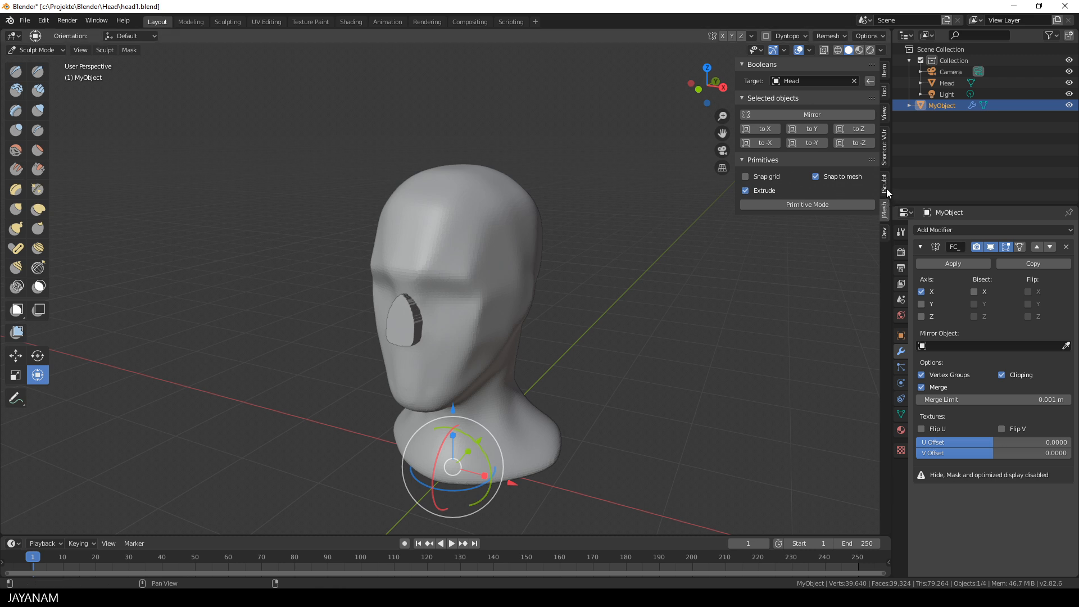
# Open the JSculpt sidebar tab and activate the Grab brush for the mirrored nose
pyautogui.click(883, 186)
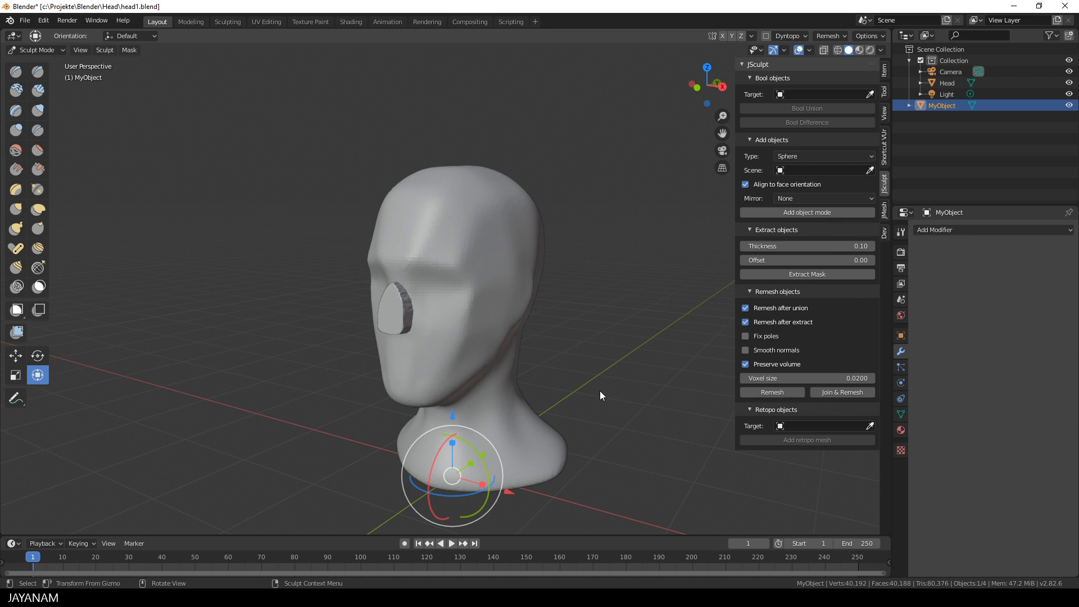
pyautogui.click(37, 170)
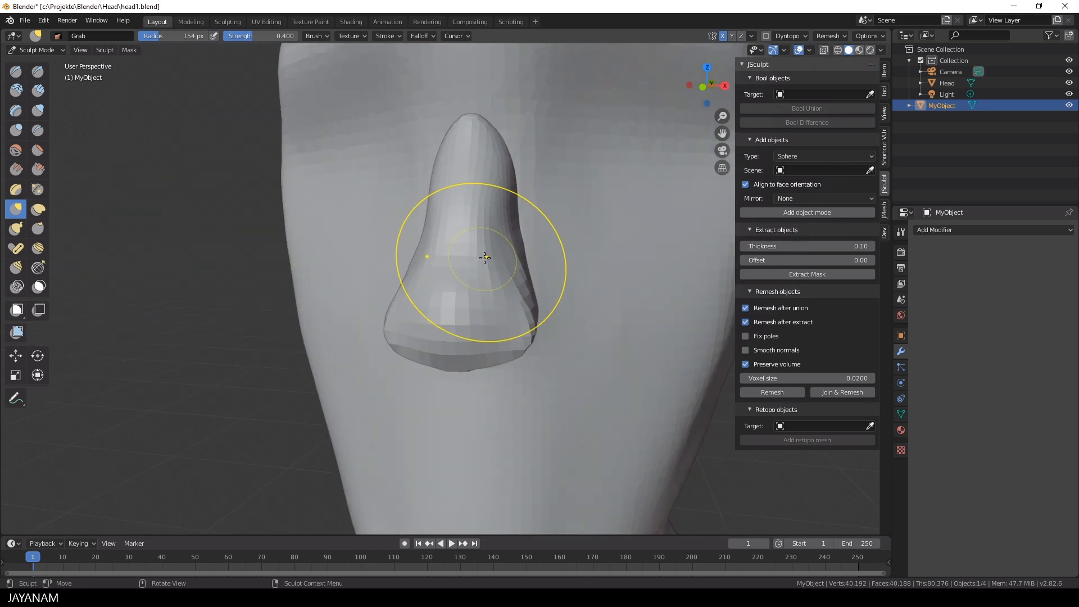
# Reshape the nose piece into a fuller nose with the Inflate/Deflate brush
pyautogui.click(37, 111)
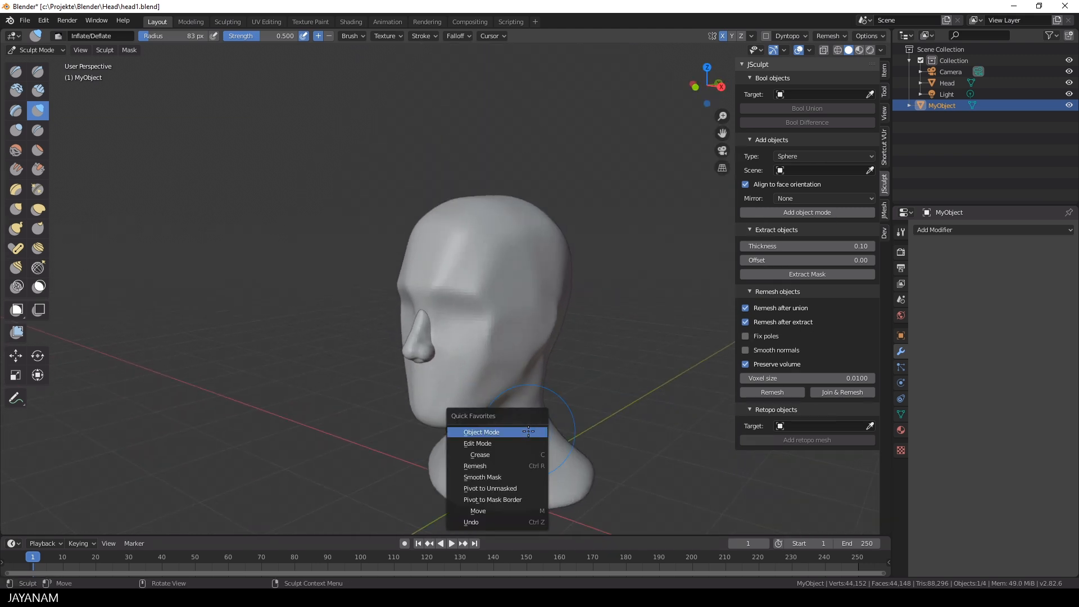
# Return to Object Mode, Join & Remesh the nose into Head, then resume Sculpt Mode
pyautogui.click(481, 432)
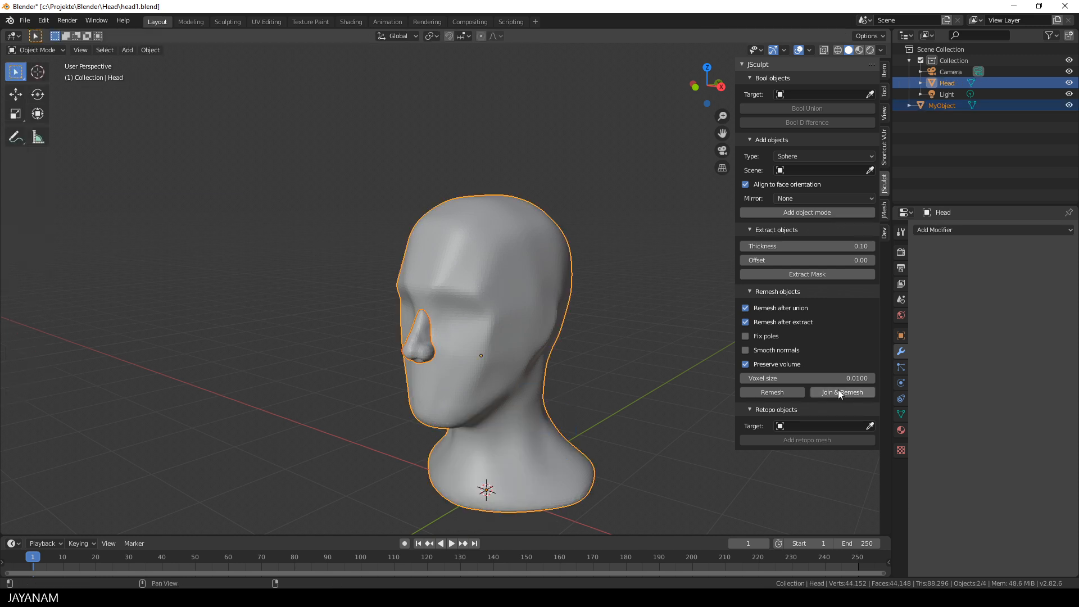
pyautogui.click(841, 392)
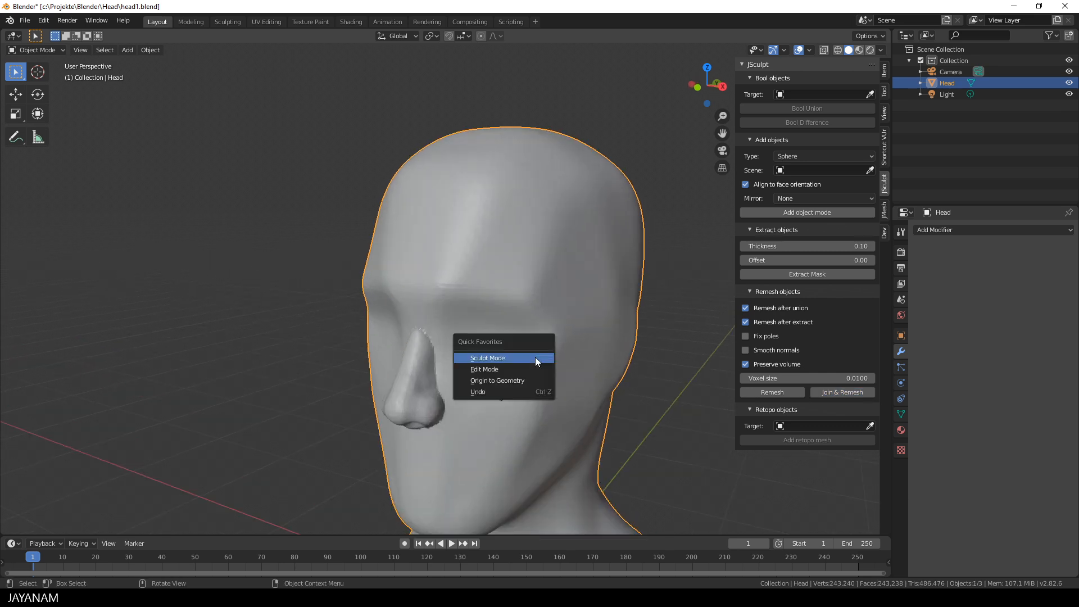
pyautogui.click(487, 357)
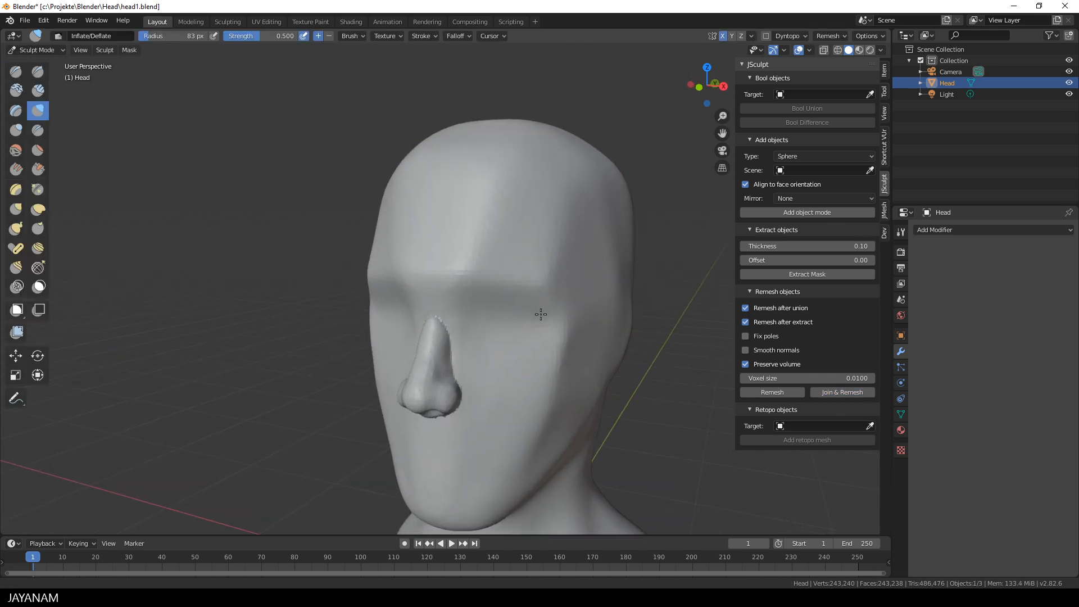
pyautogui.moveTo(452, 270)
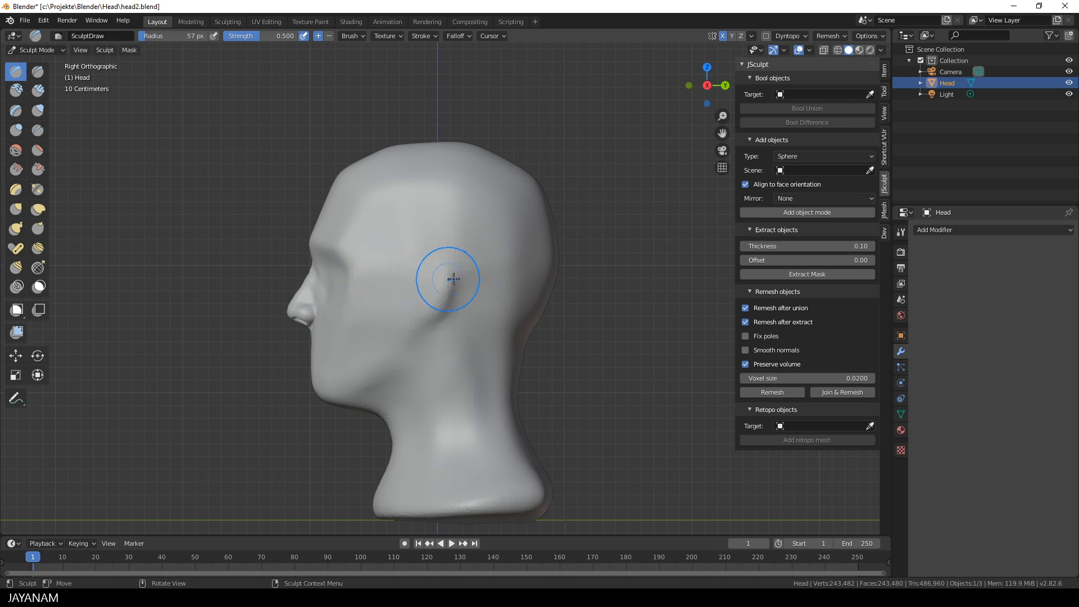
pyautogui.moveTo(444, 275)
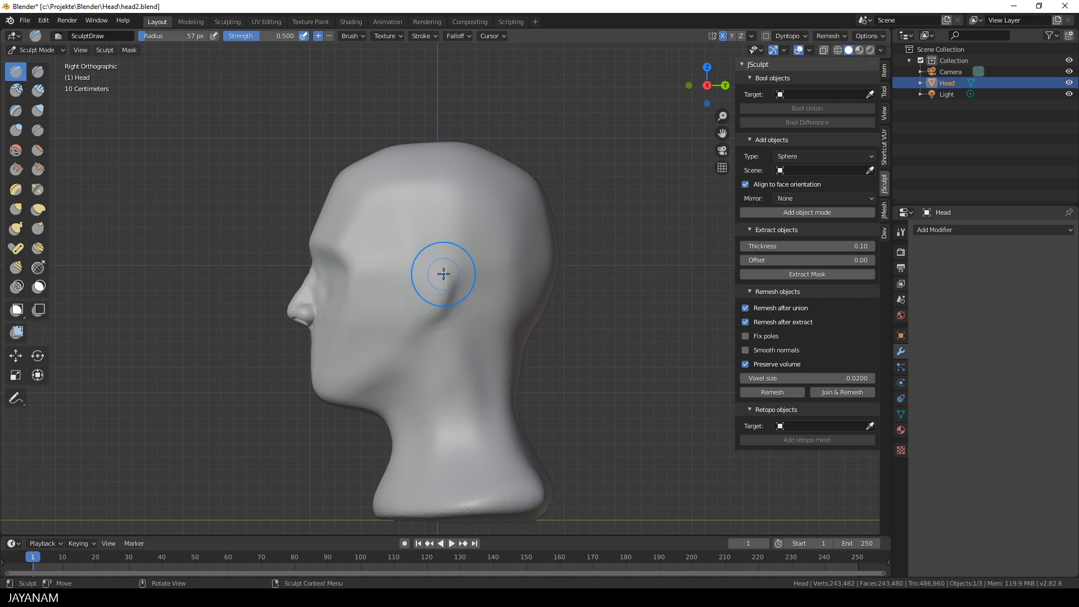
# Show the primitive drawing options and start the polyline primitive tool
pyautogui.click(883, 182)
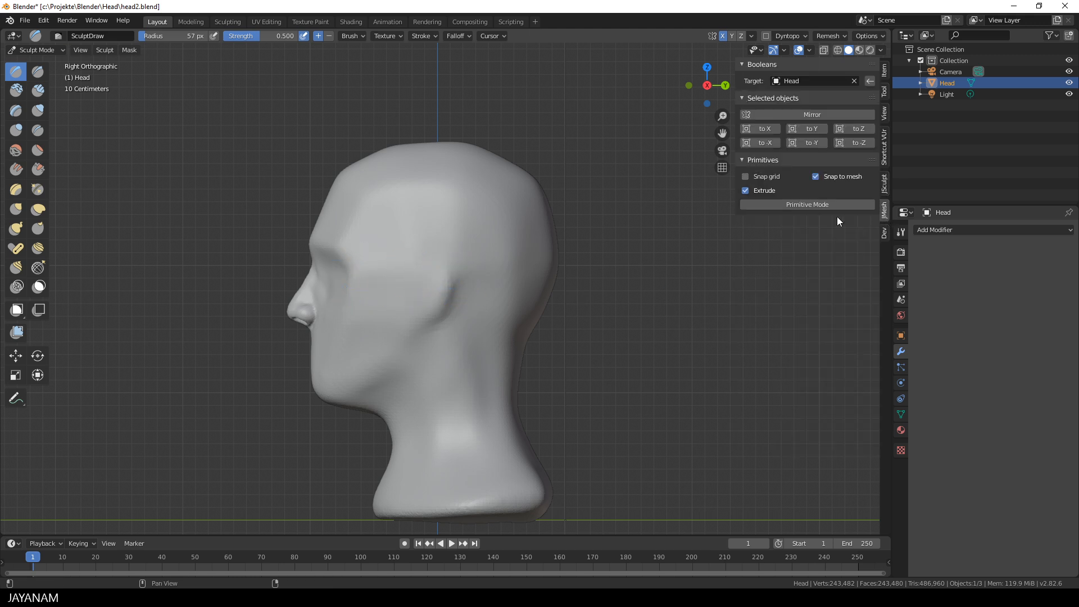
pyautogui.click(806, 205)
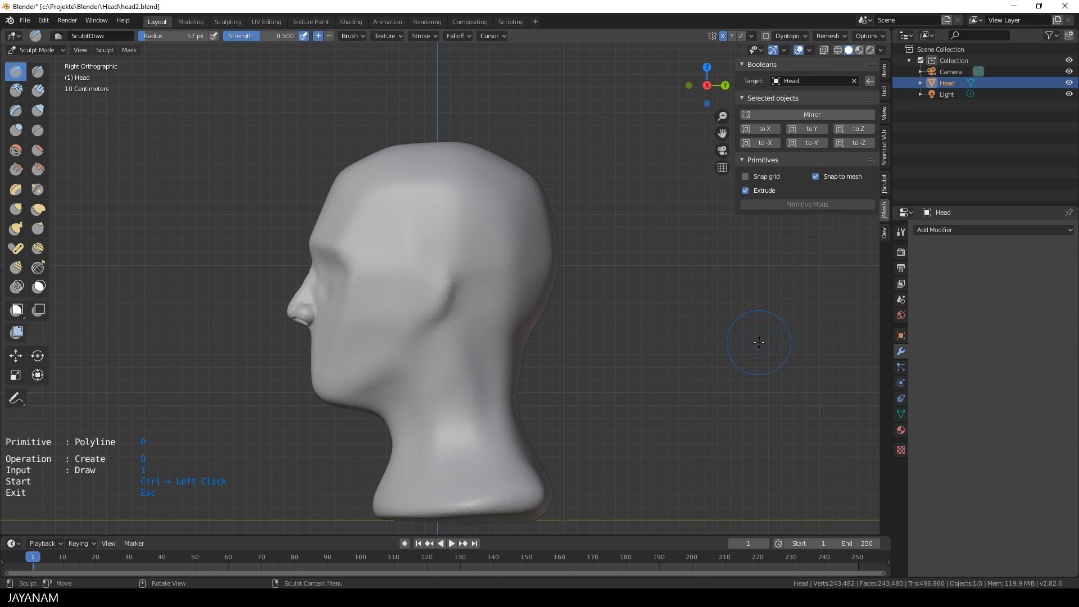
pyautogui.moveTo(68, 475)
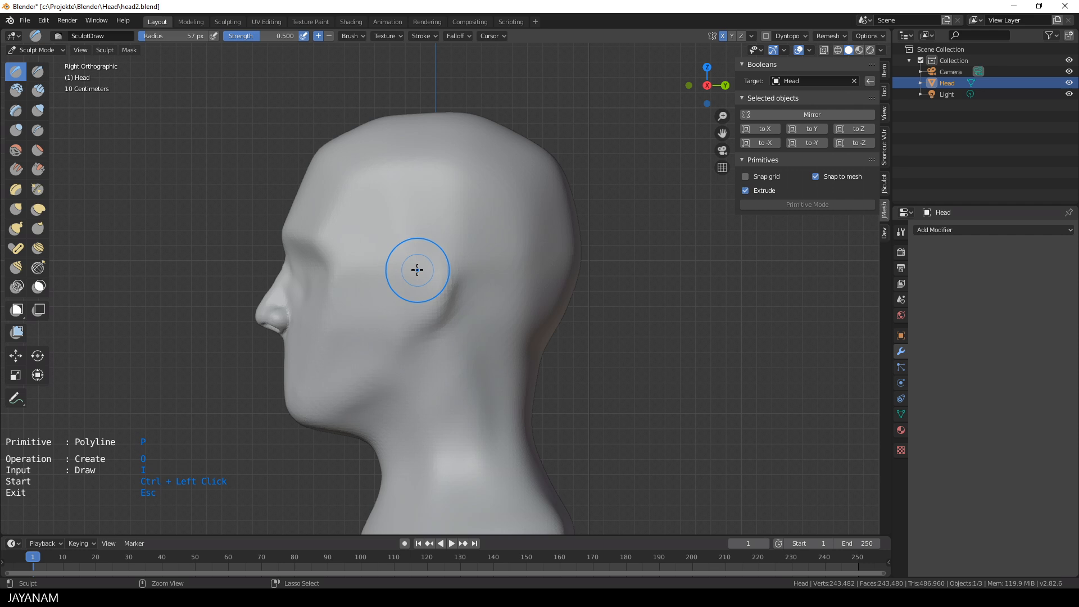
pyautogui.moveTo(417, 270)
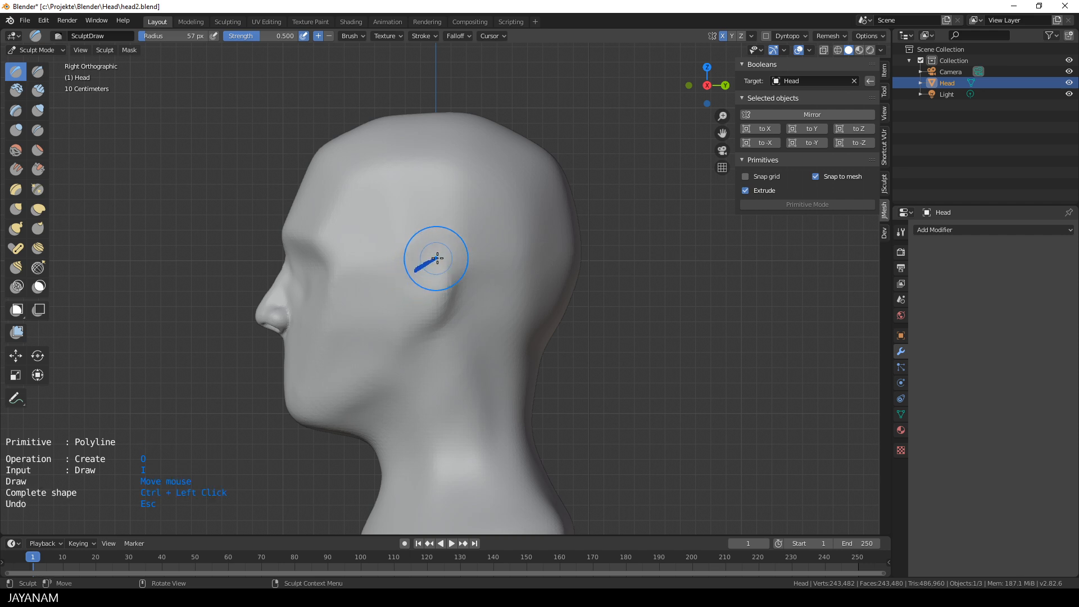
pyautogui.moveTo(461, 292)
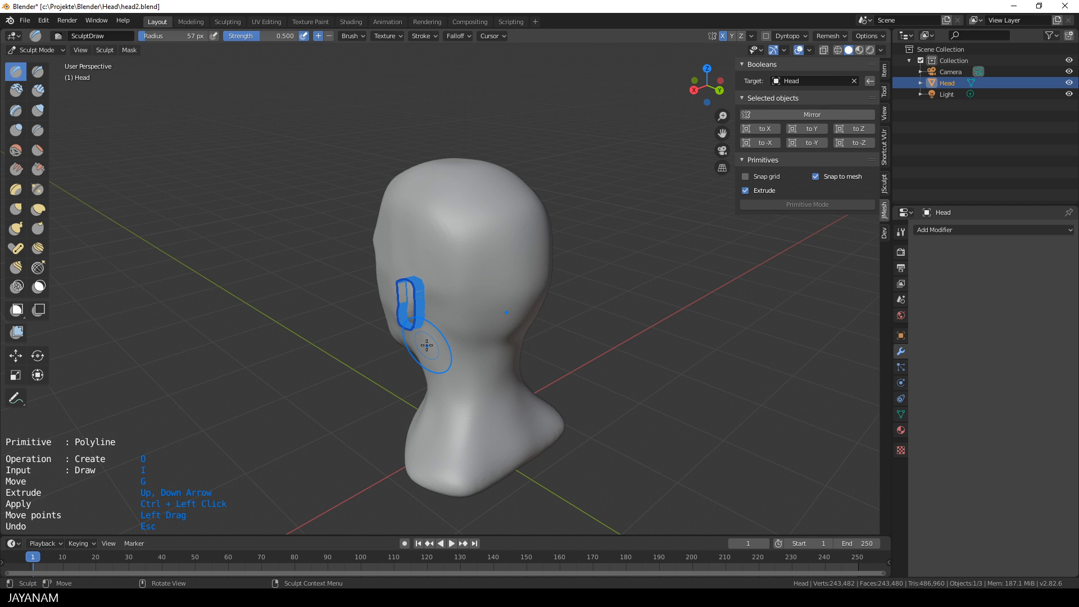
pyautogui.moveTo(490, 333)
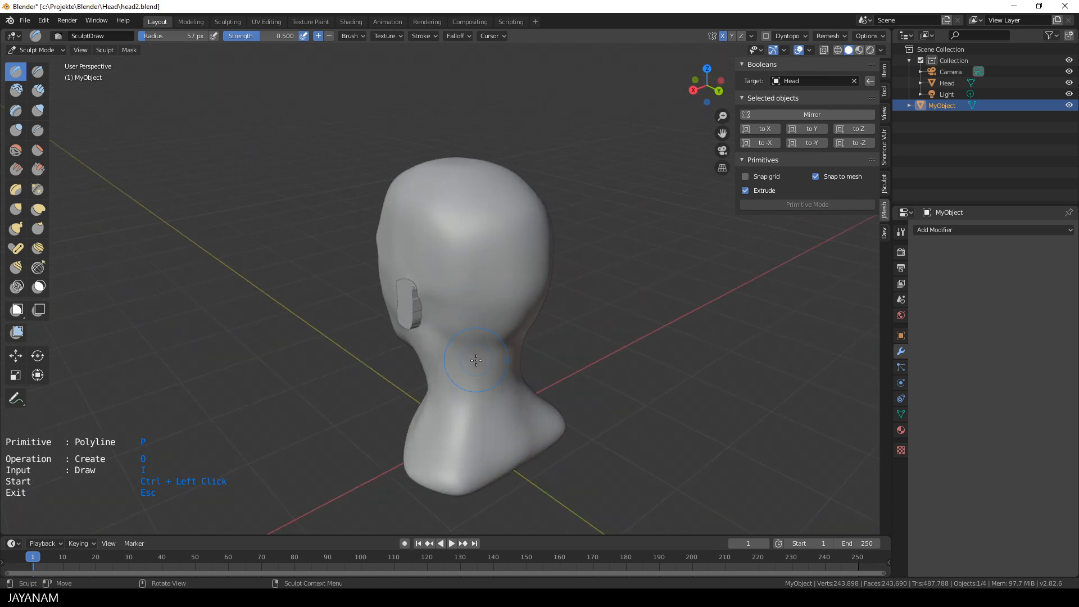
pyautogui.moveTo(15, 355)
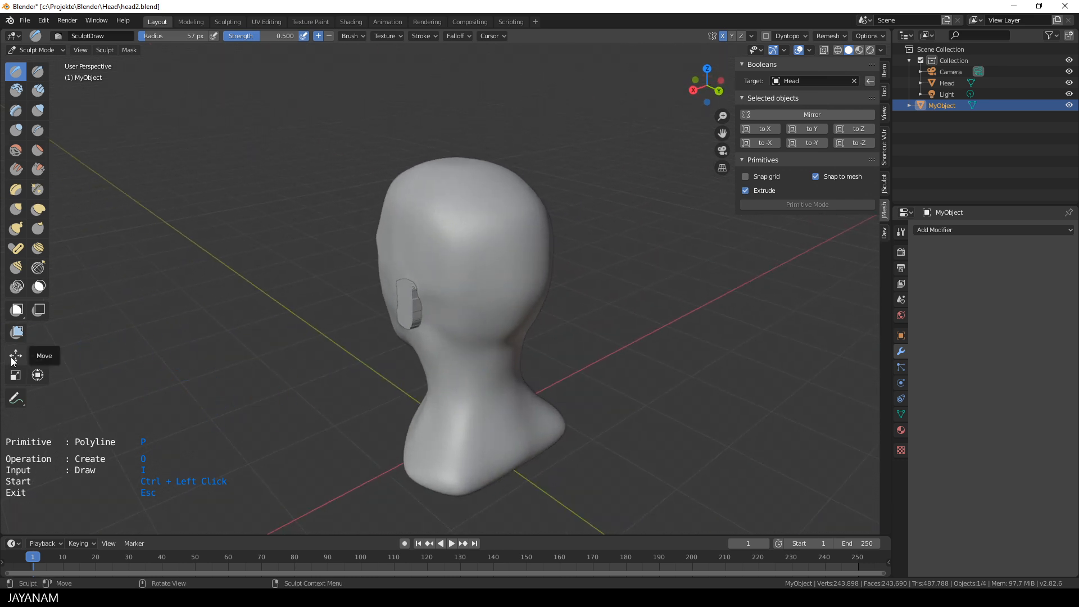
# Select the Move tool, then the combined Transform gizmo, for the ear block
pyautogui.click(15, 355)
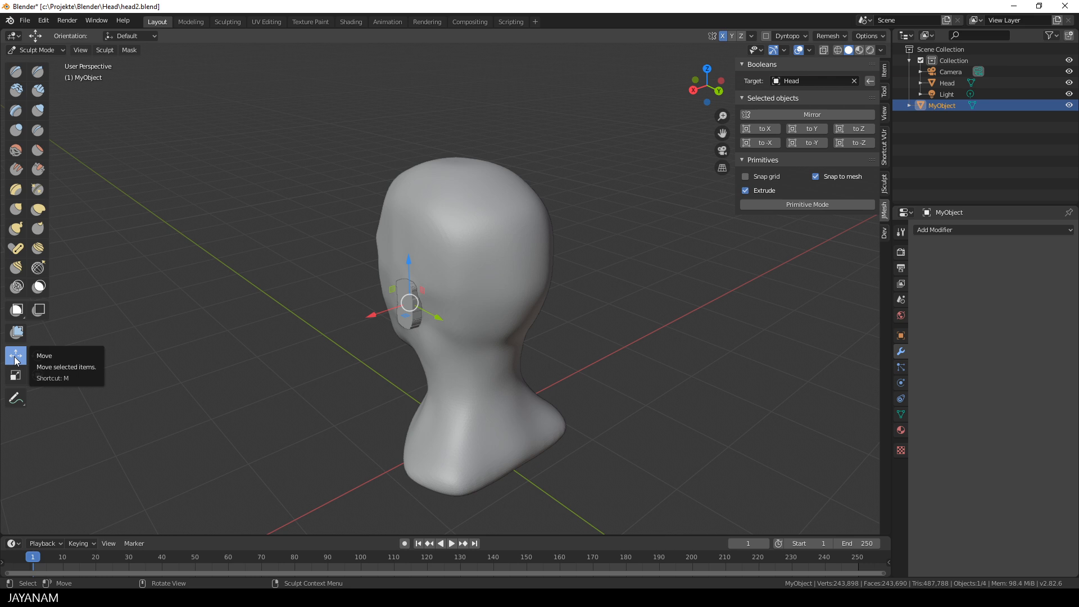
pyautogui.click(38, 375)
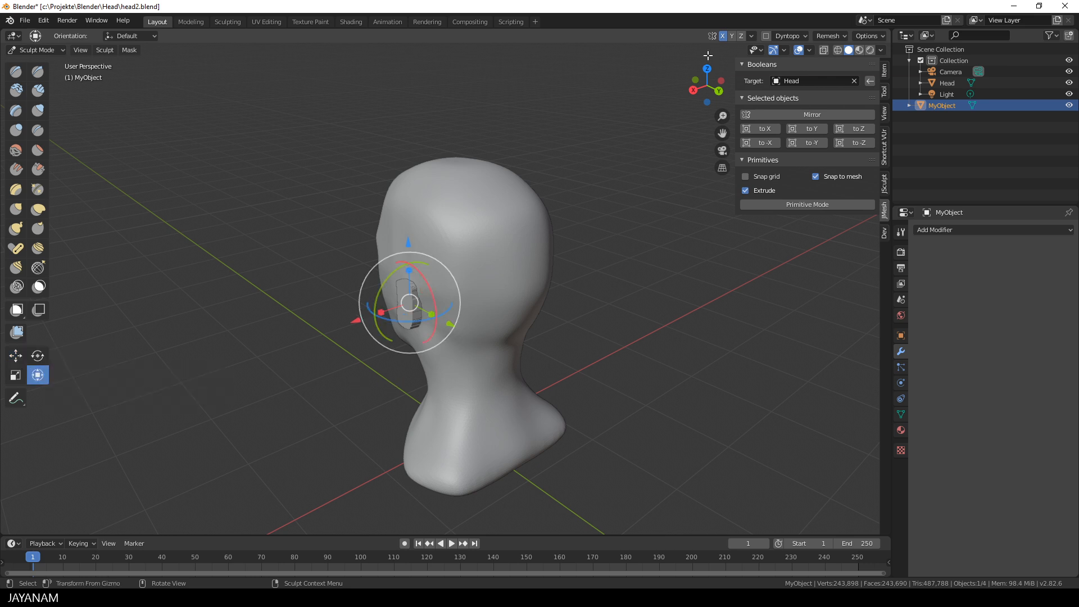
pyautogui.moveTo(417, 324)
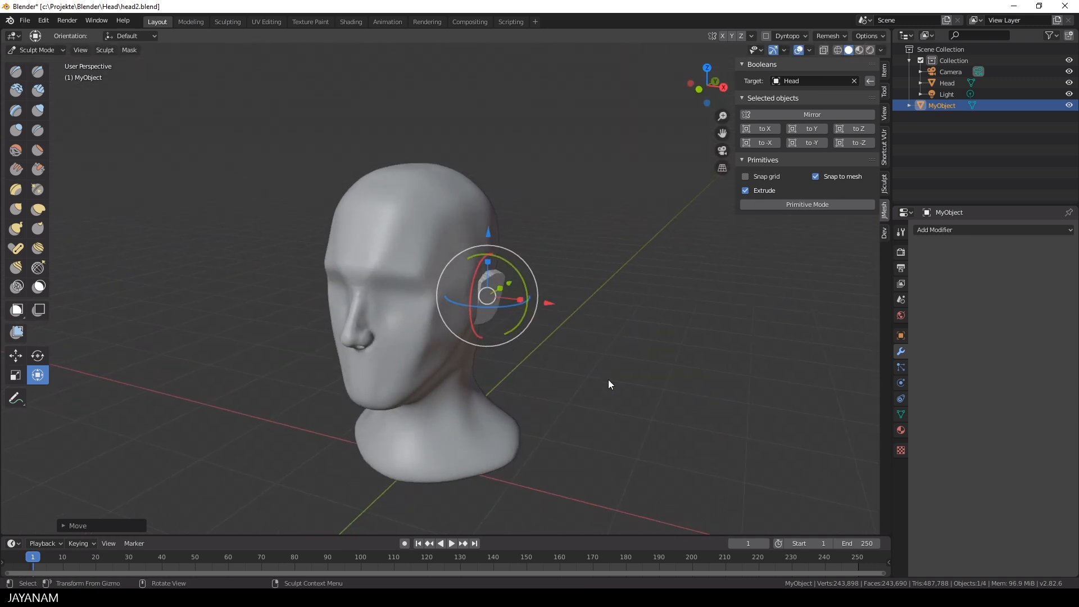
pyautogui.moveTo(809, 279)
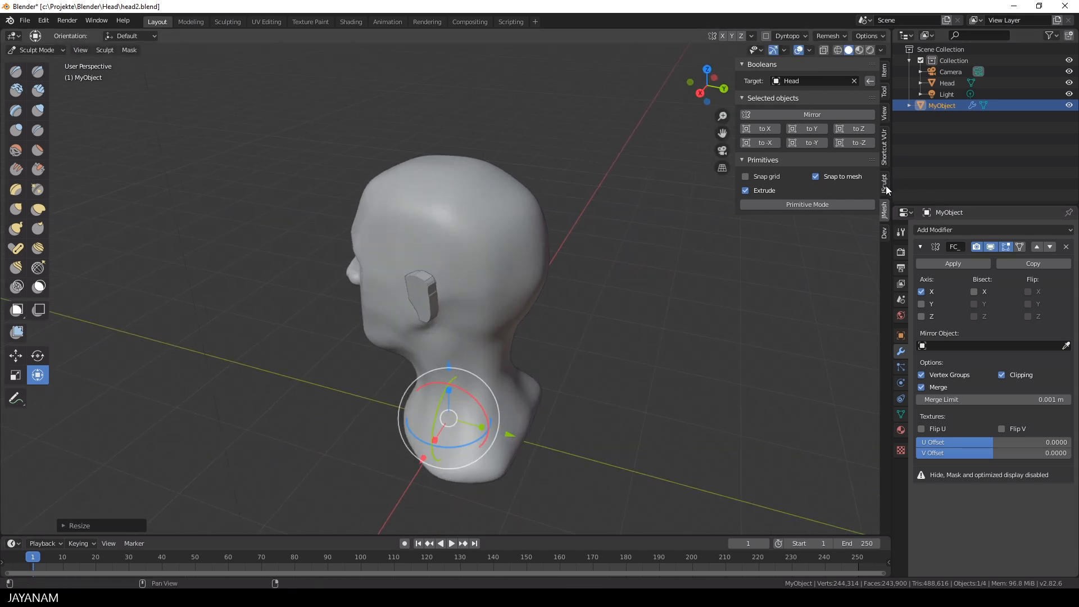
# Open the JSculpt join and remesh tools, then pick the Crease brush for detailing
pyautogui.click(883, 186)
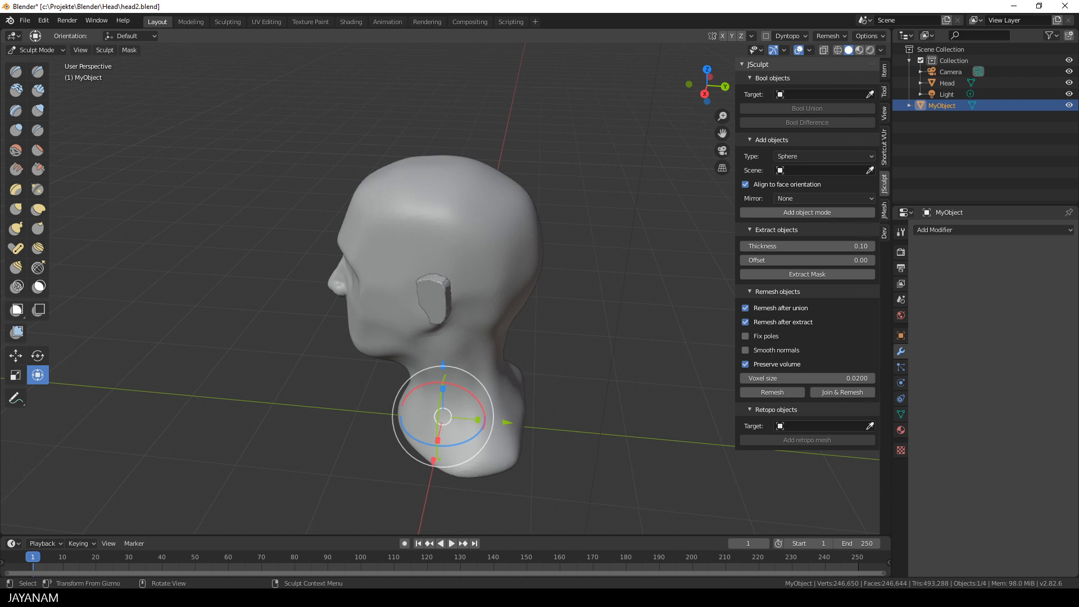
pyautogui.moveTo(52, 246)
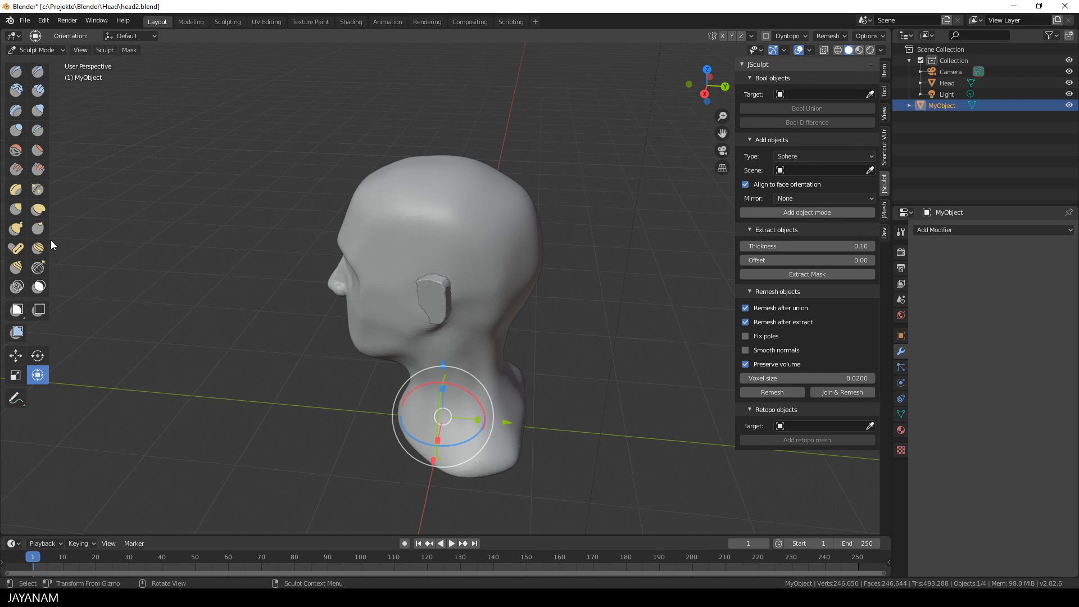
pyautogui.click(15, 208)
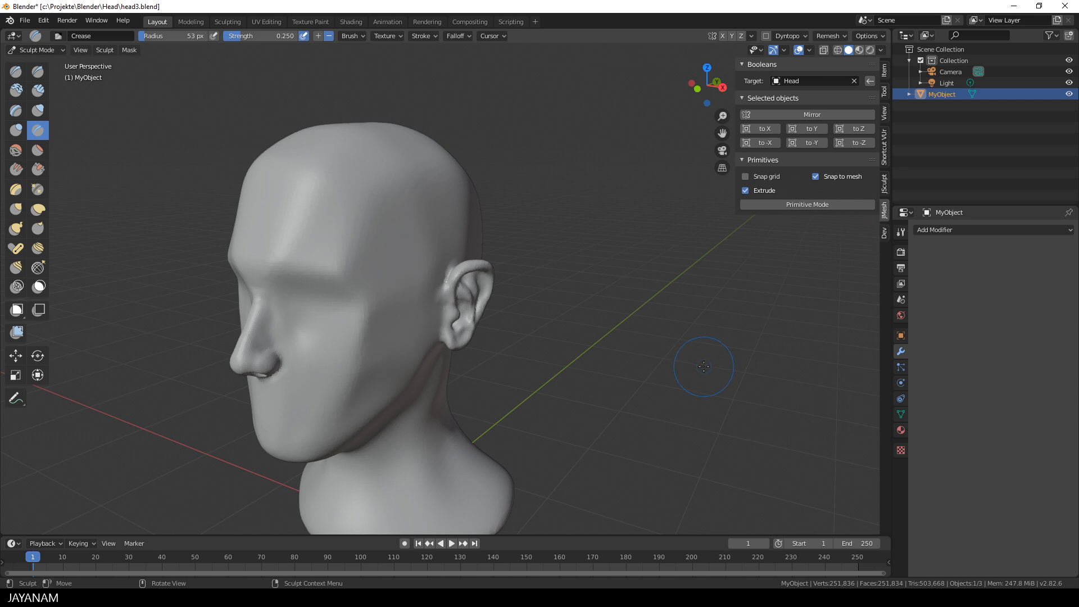
pyautogui.moveTo(627, 341)
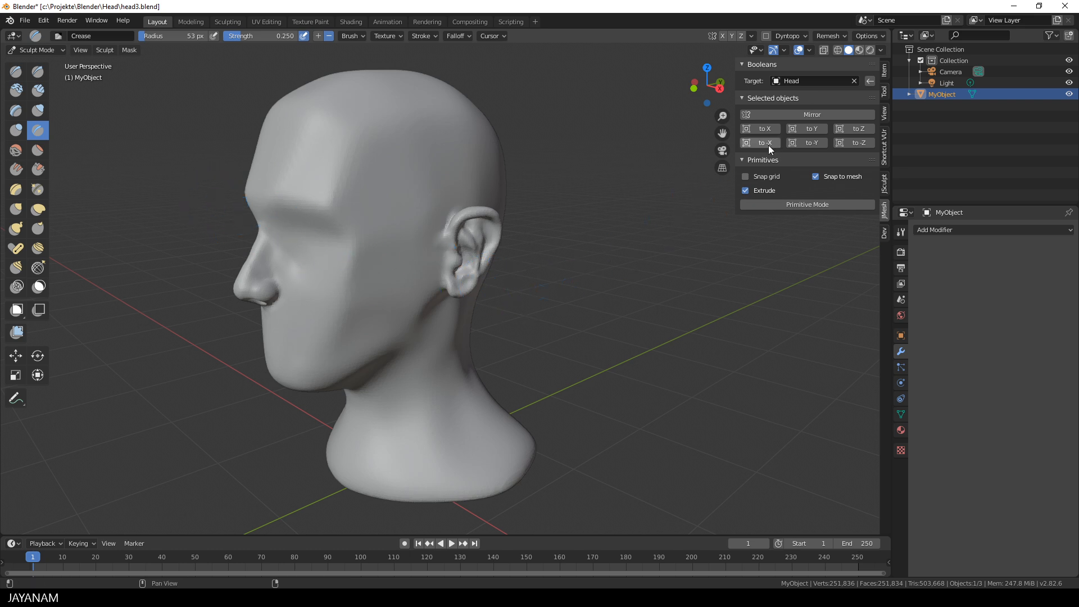
pyautogui.moveTo(760, 142)
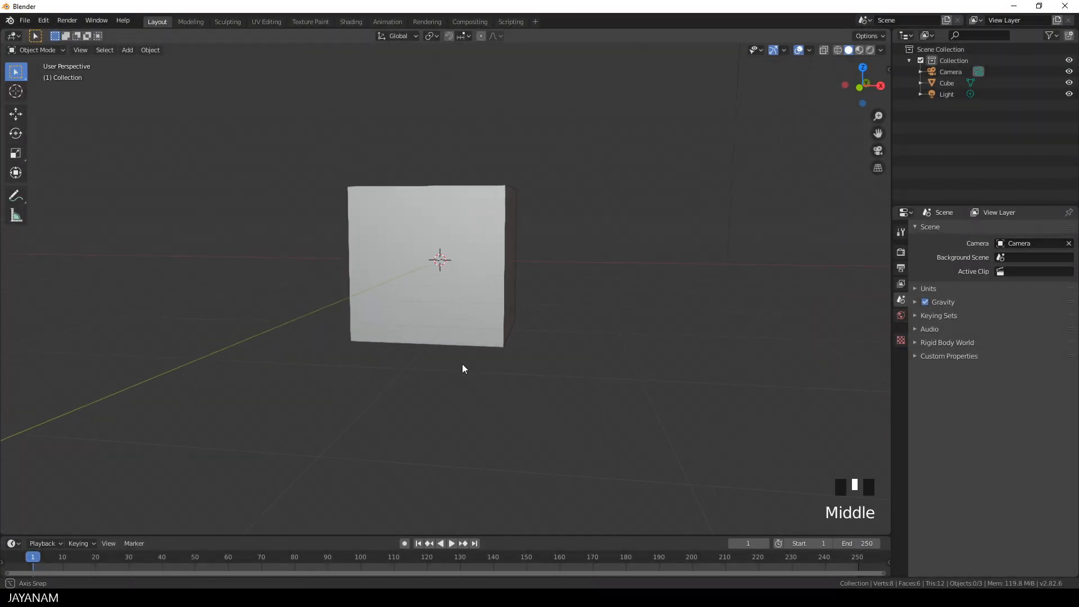
# View the cube in front orthographic and start a polyline primitive in drawing mode
pyautogui.press('numpad_1')
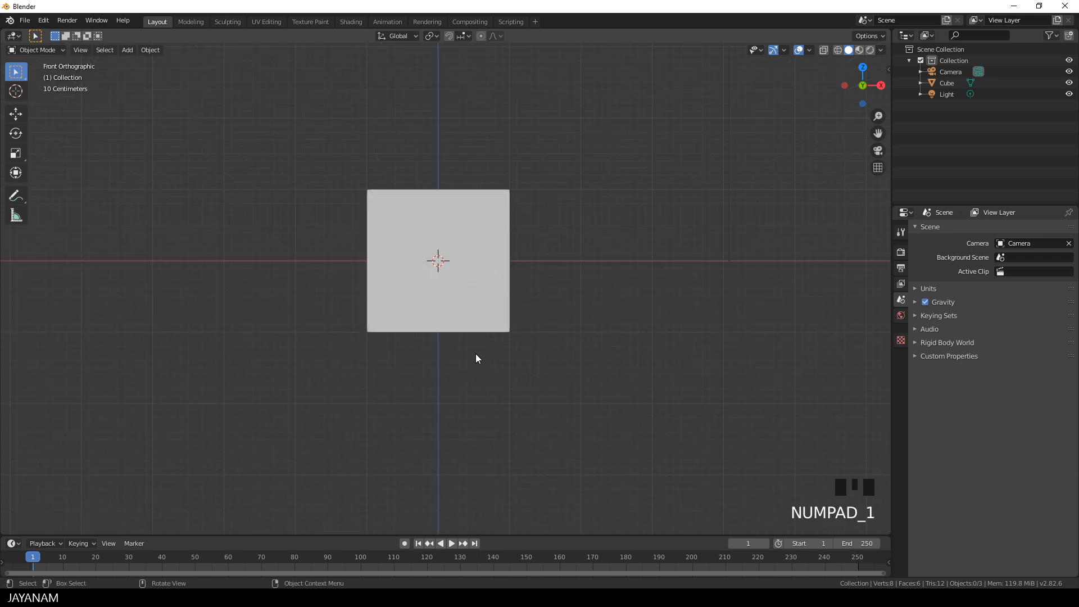
pyautogui.press('shift+ctrl+p')
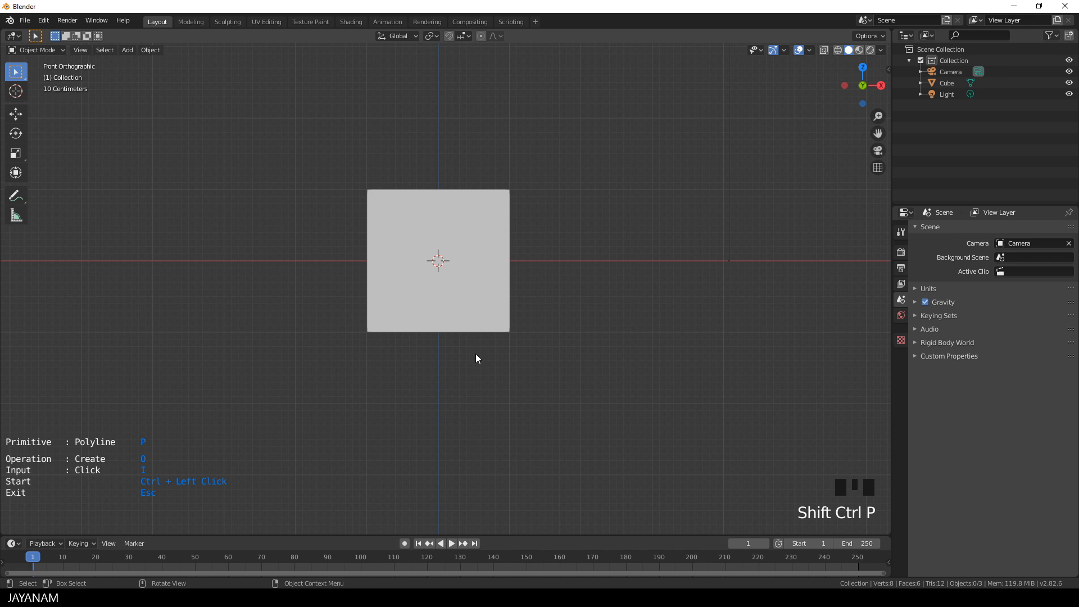
pyautogui.moveTo(124, 472)
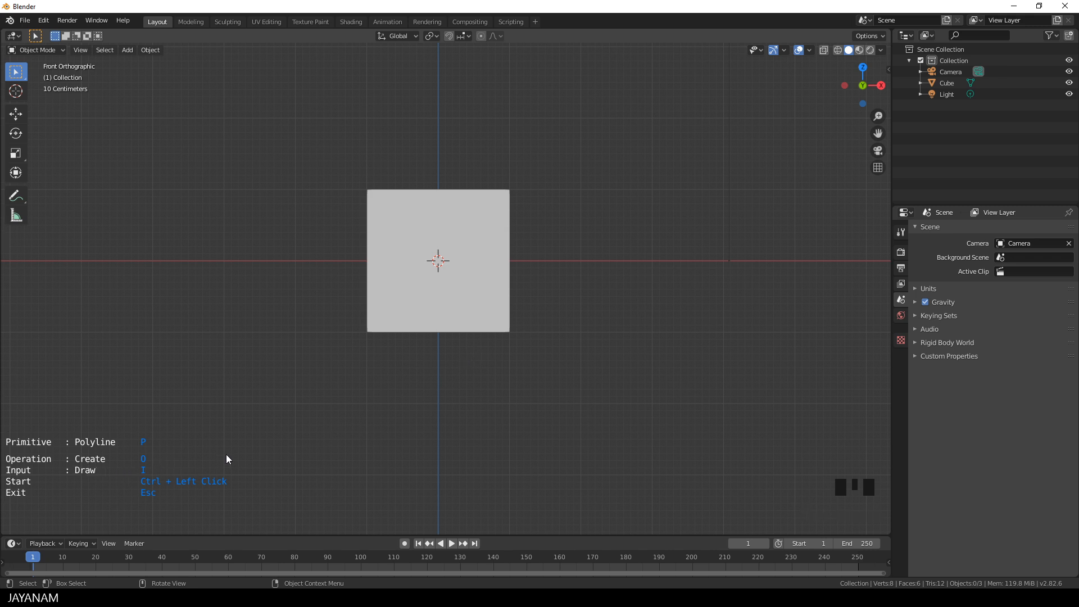
pyautogui.press('n')
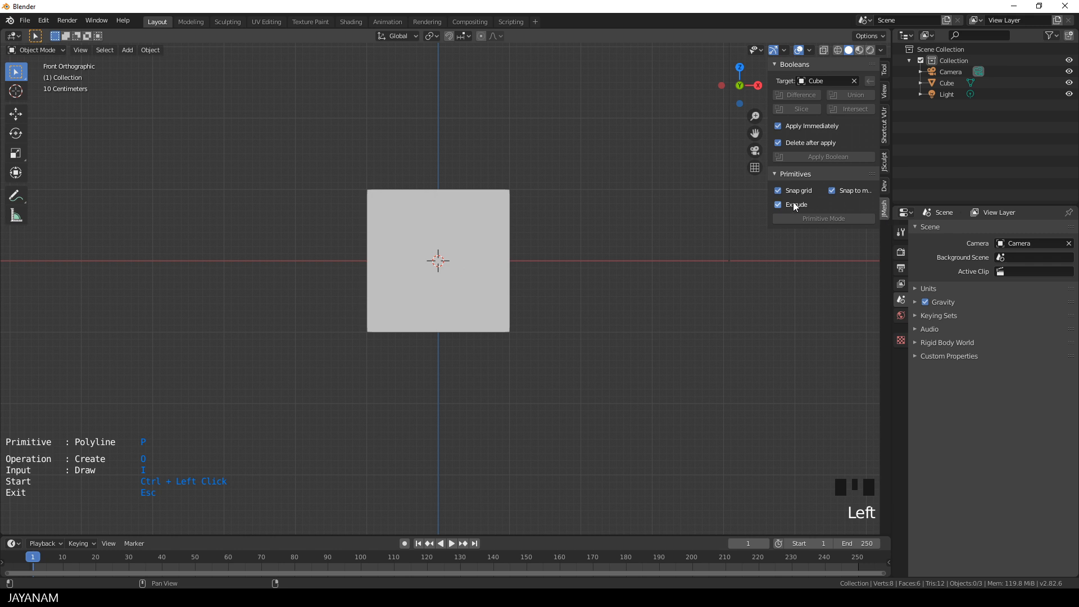
pyautogui.moveTo(797, 191)
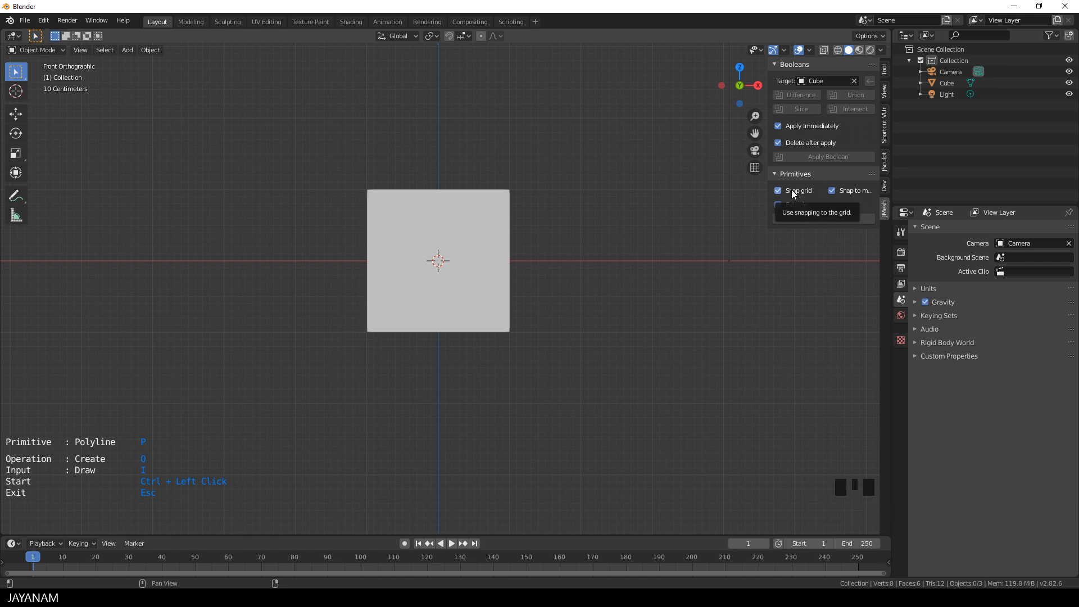
# Extrude the closed grid-snapped polyline into the cube's front face as MyObject, then exit drawing
pyautogui.scroll(3)
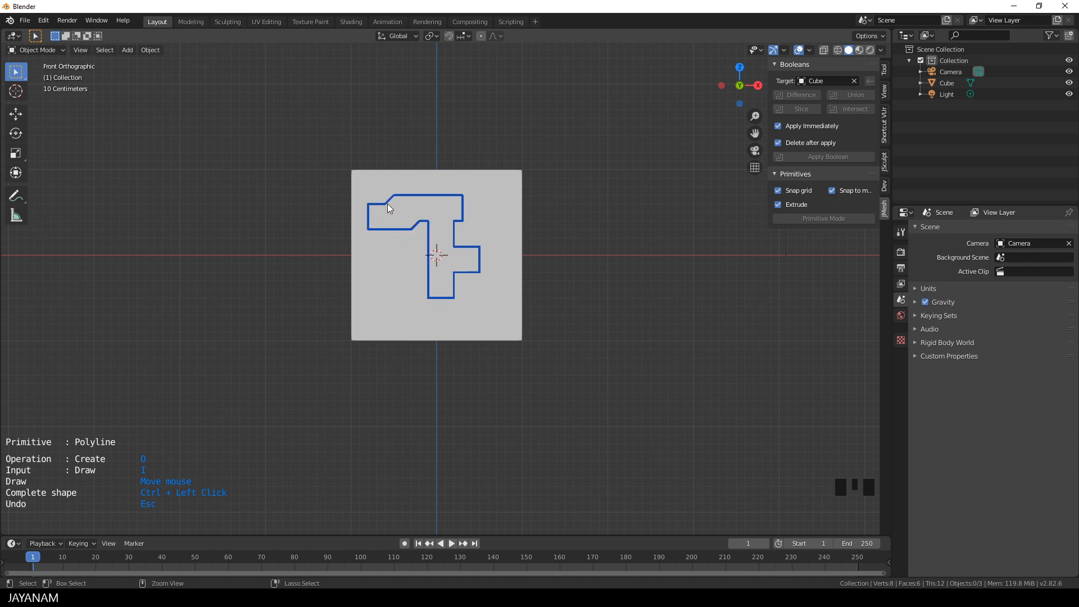
pyautogui.scroll(3)
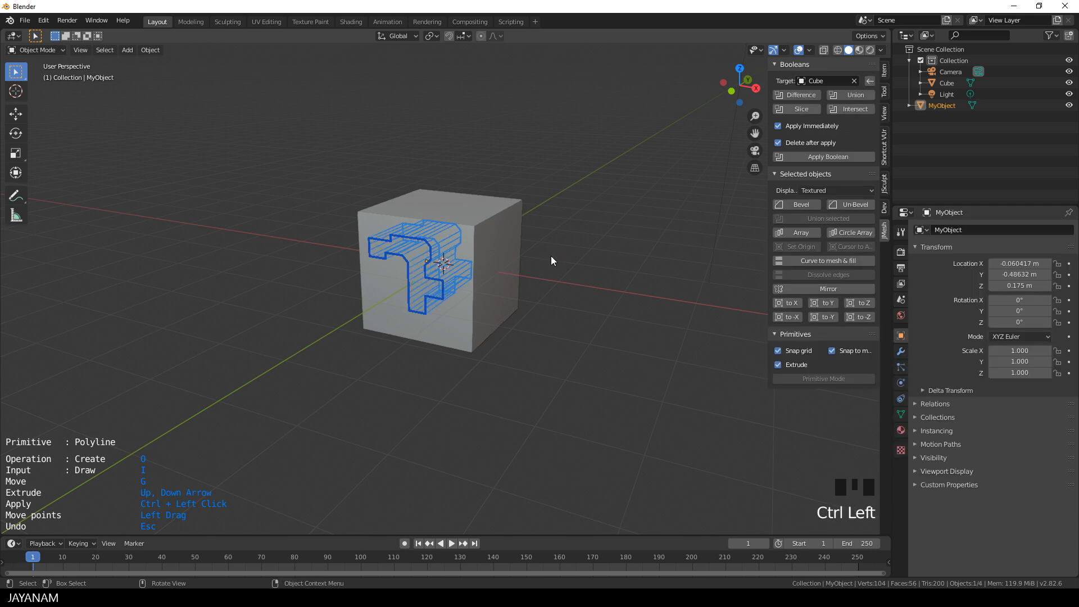
pyautogui.press('Escape')
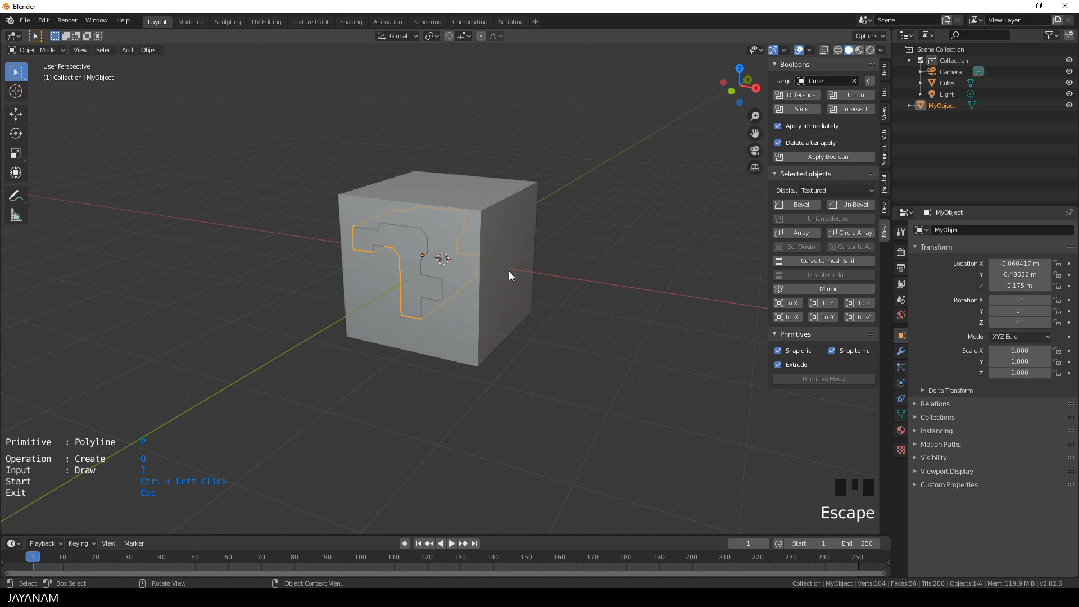